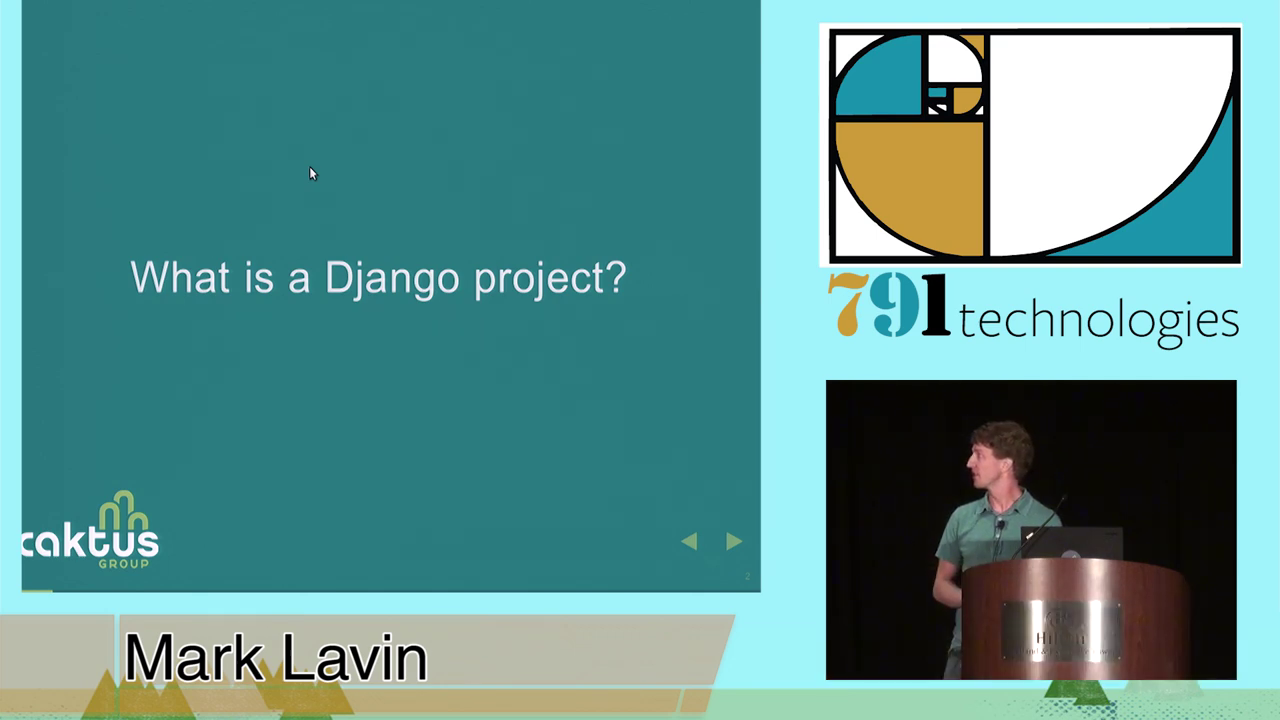
pyautogui.click(736, 540)
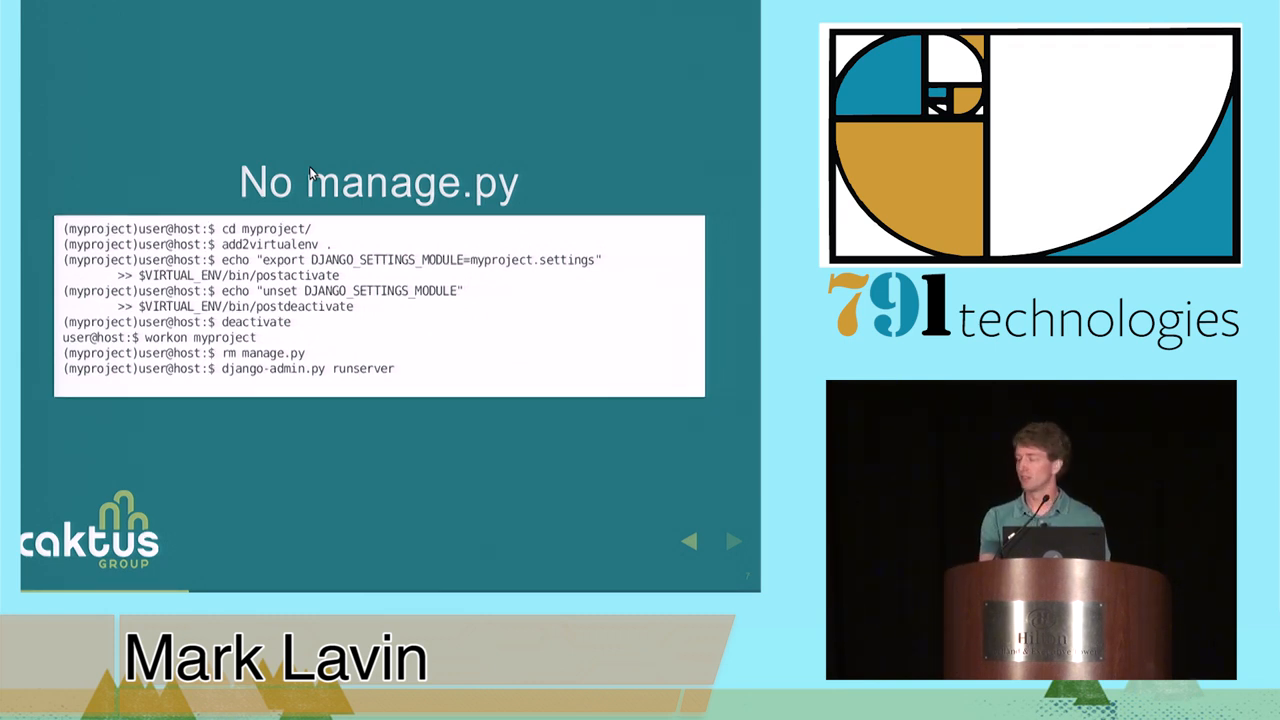
pyautogui.click(732, 540)
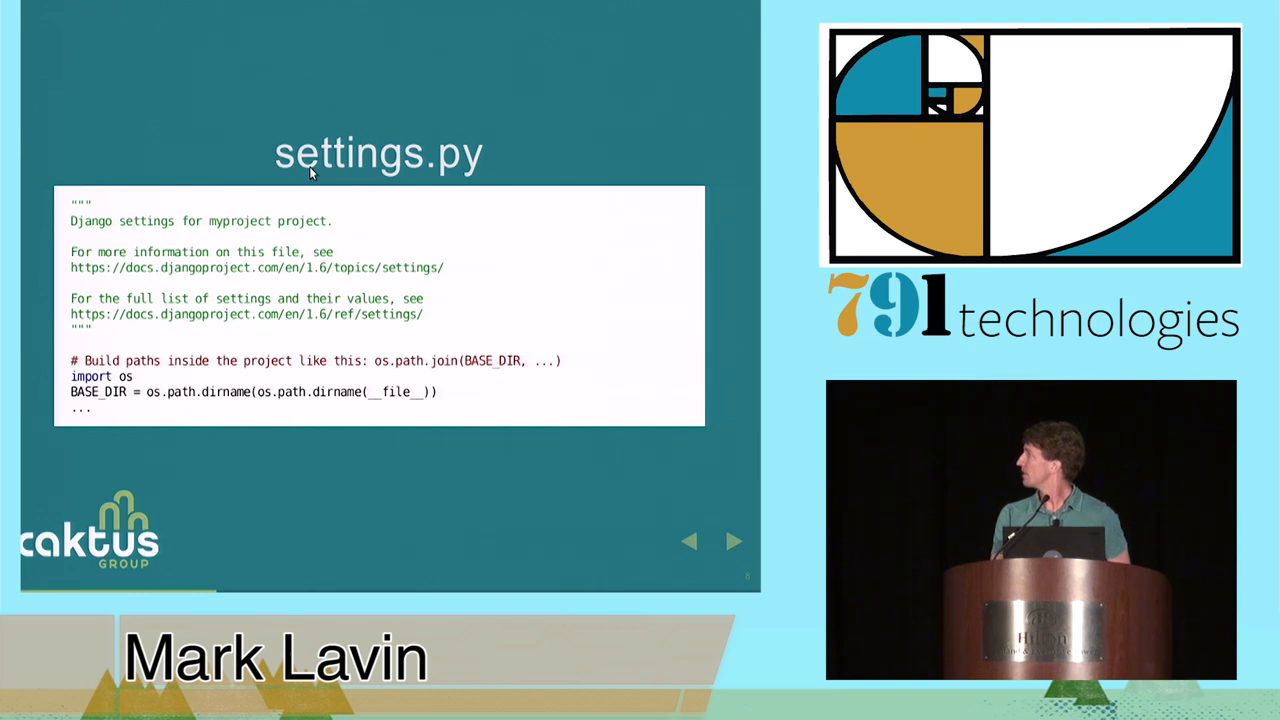
pyautogui.click(732, 540)
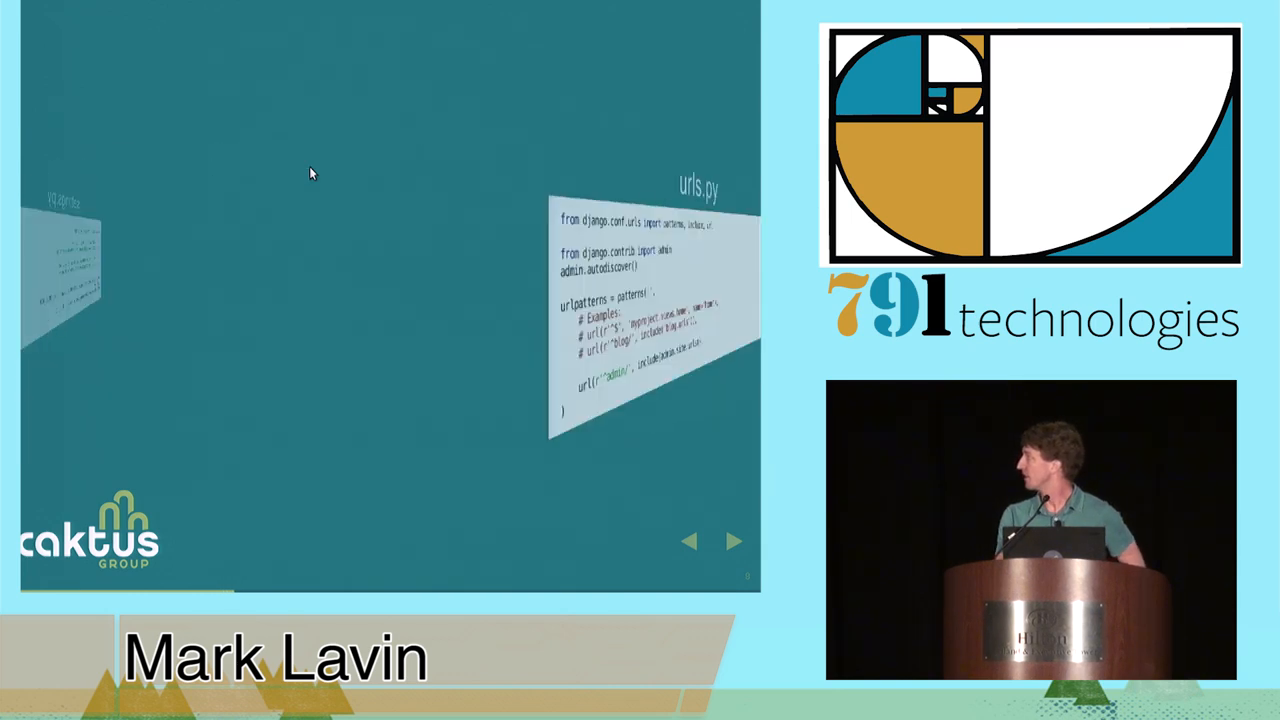
pyautogui.click(736, 540)
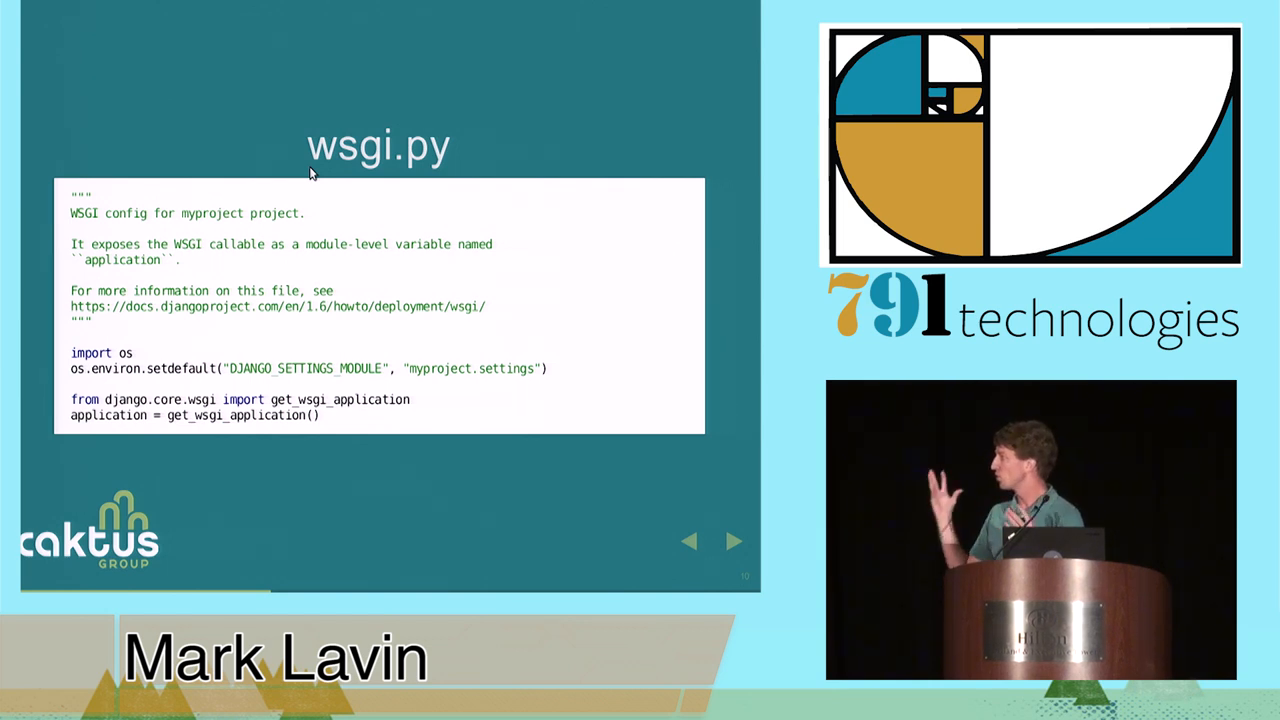
pyautogui.click(734, 540)
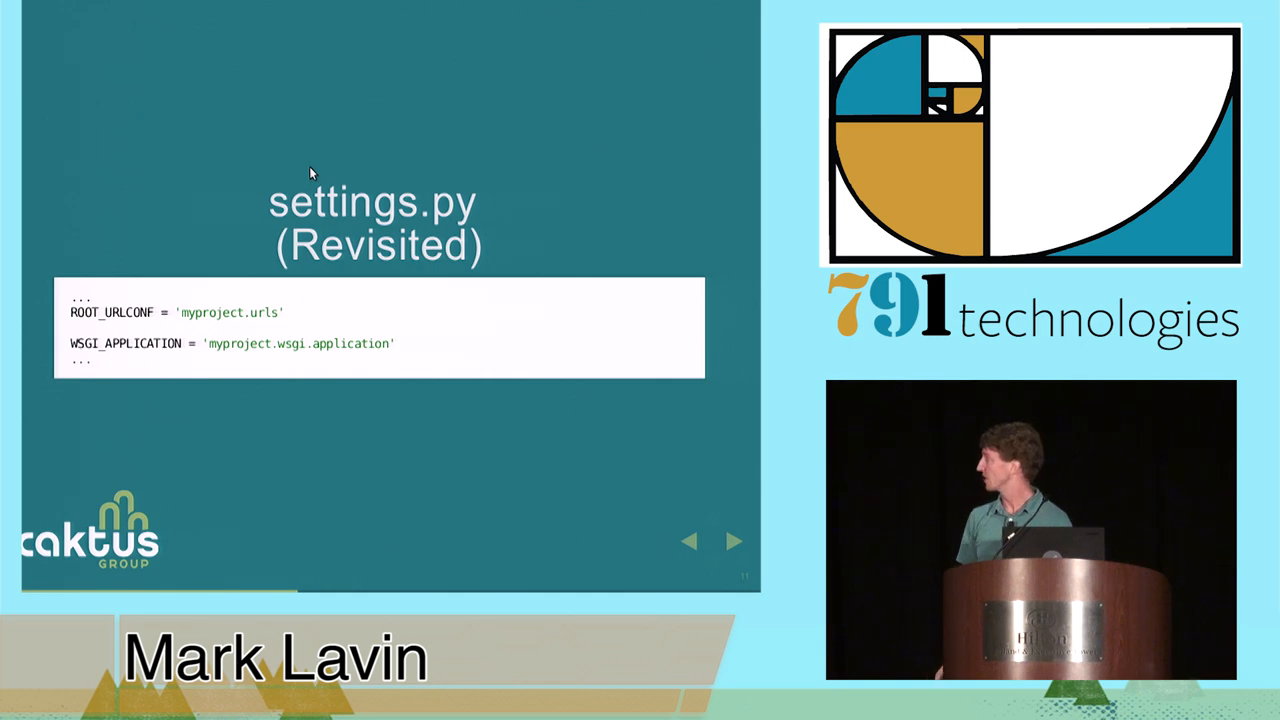
pyautogui.click(736, 540)
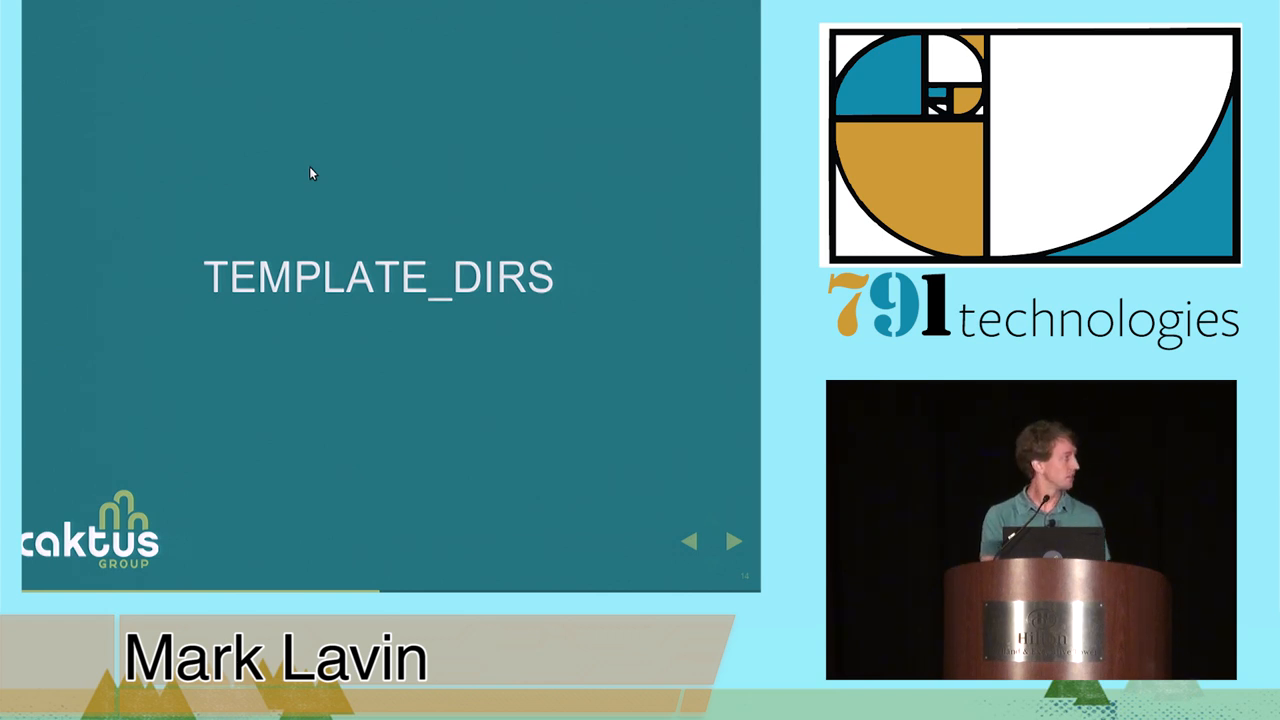
pyautogui.click(736, 540)
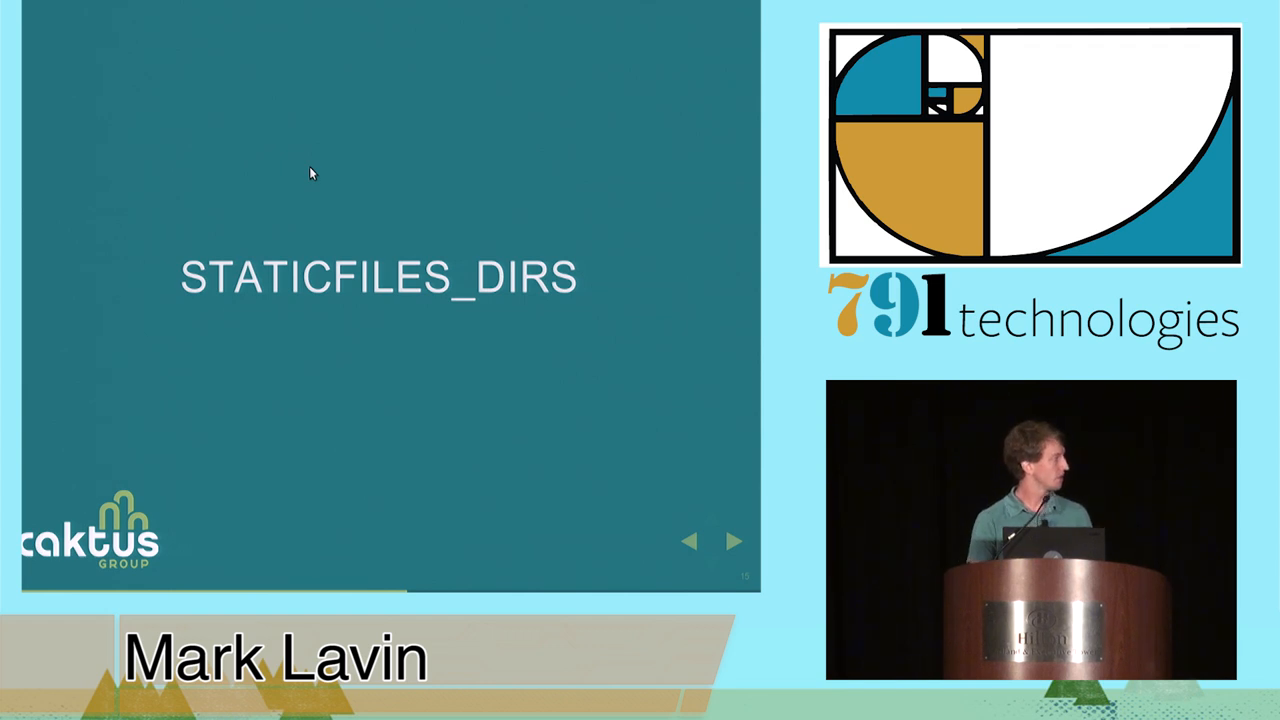
pyautogui.click(736, 540)
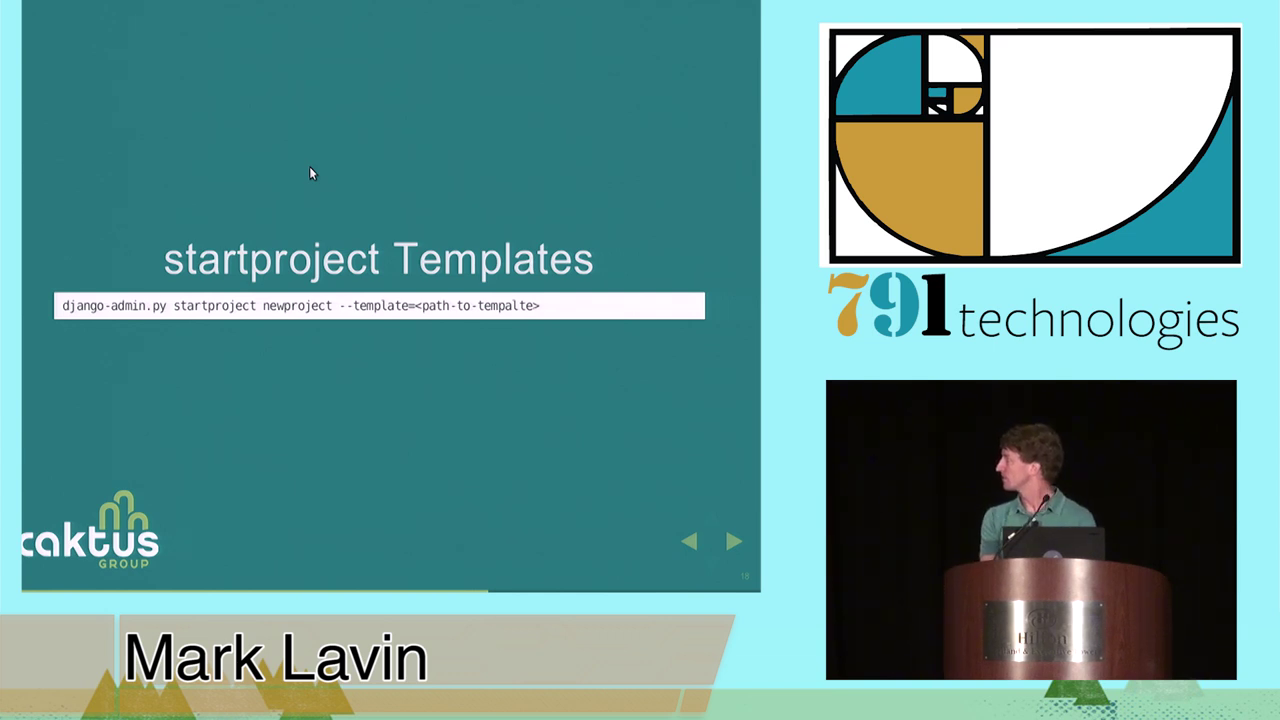
pyautogui.click(736, 540)
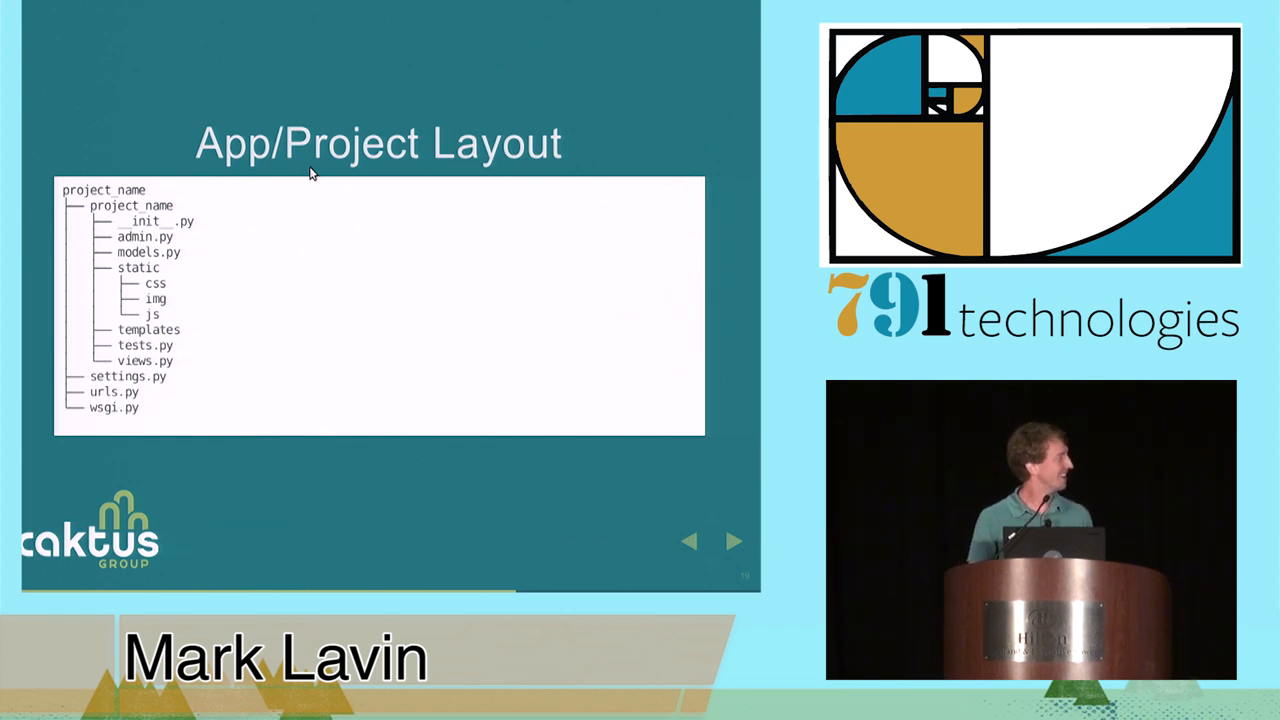
pyautogui.click(736, 540)
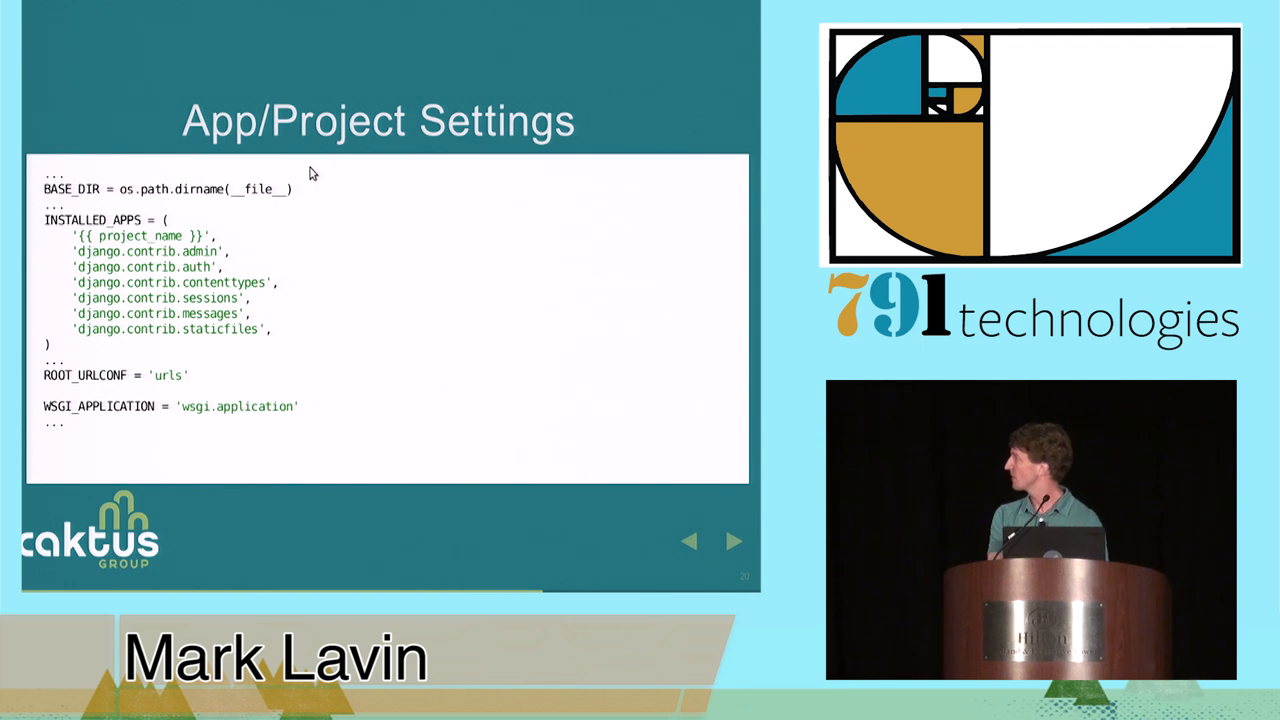
pyautogui.click(736, 540)
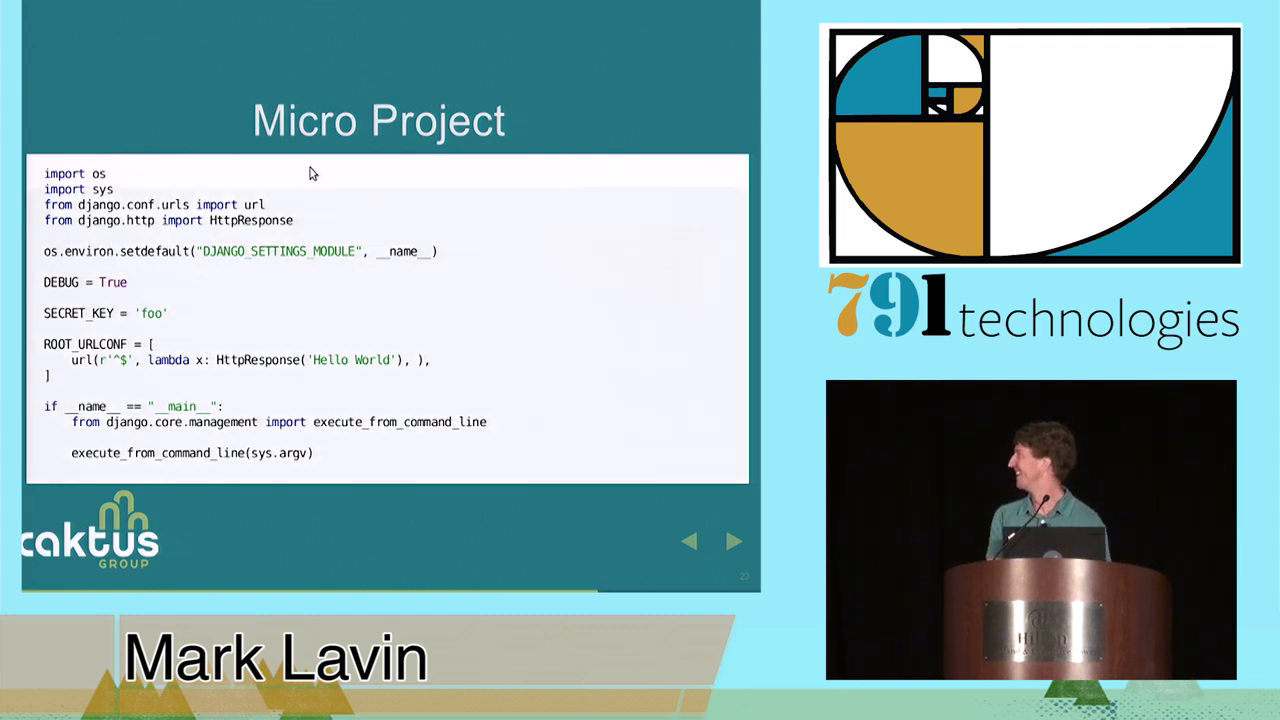
pyautogui.click(736, 540)
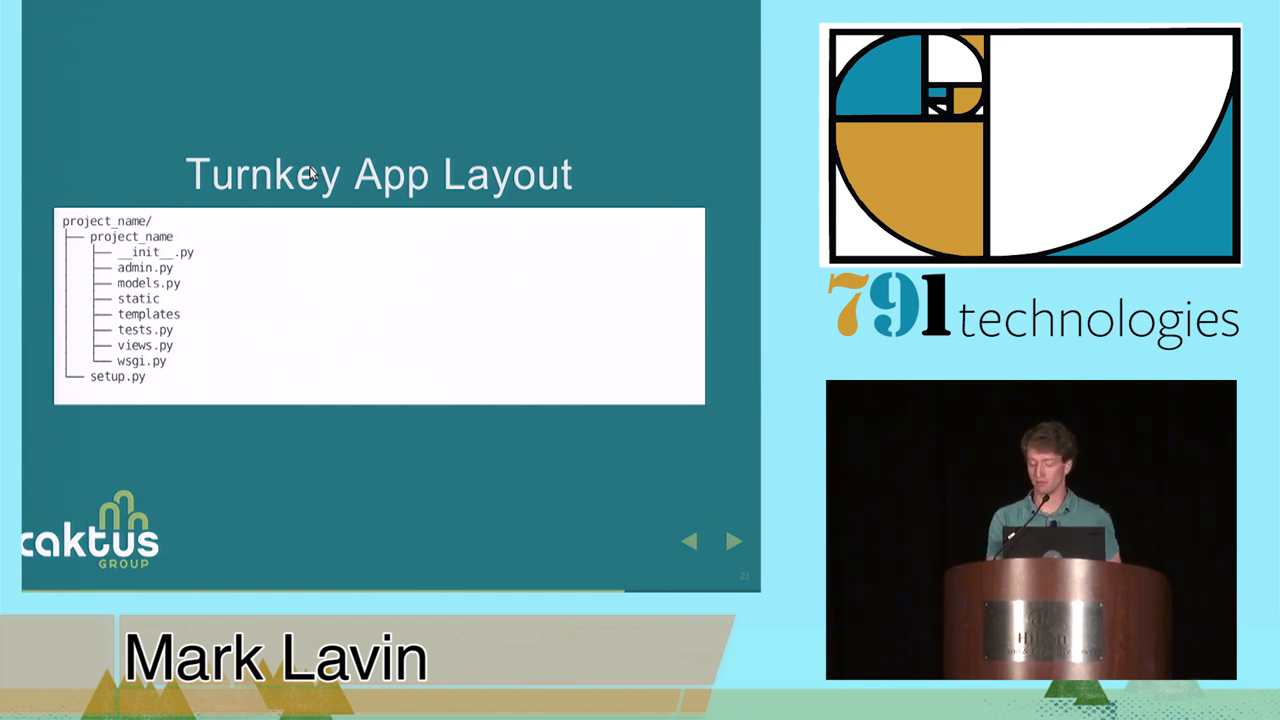
pyautogui.click(734, 540)
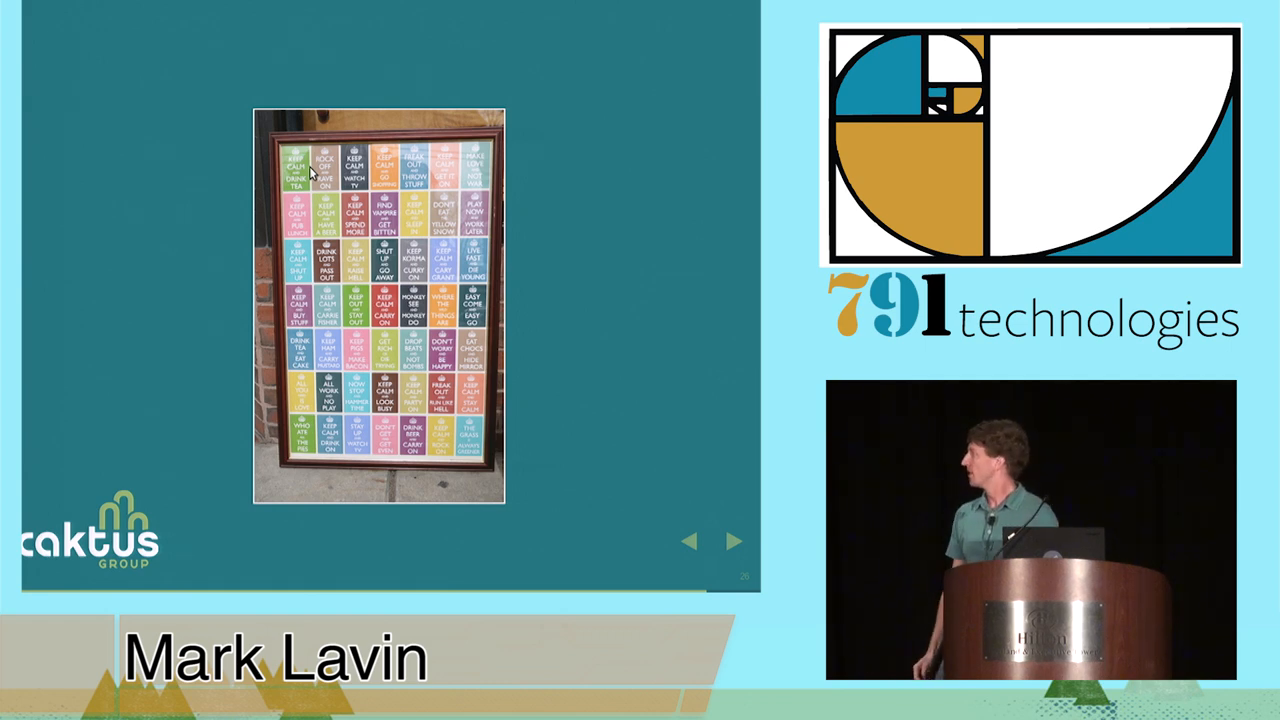